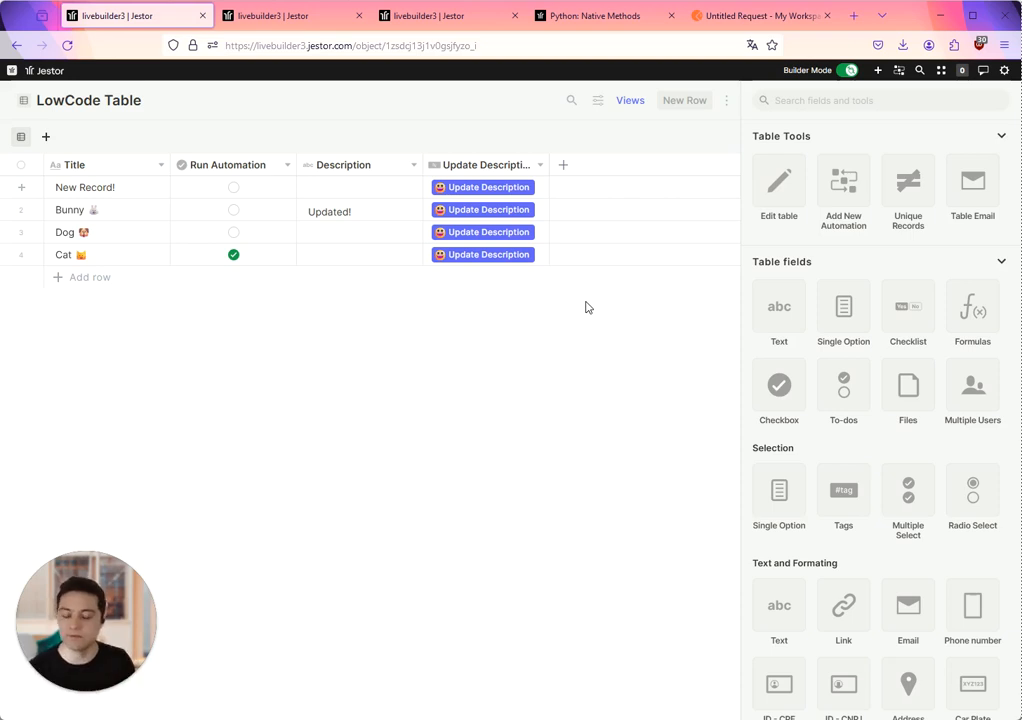
Return to the Functions list and open the Create New Record low-code function
click(290, 16)
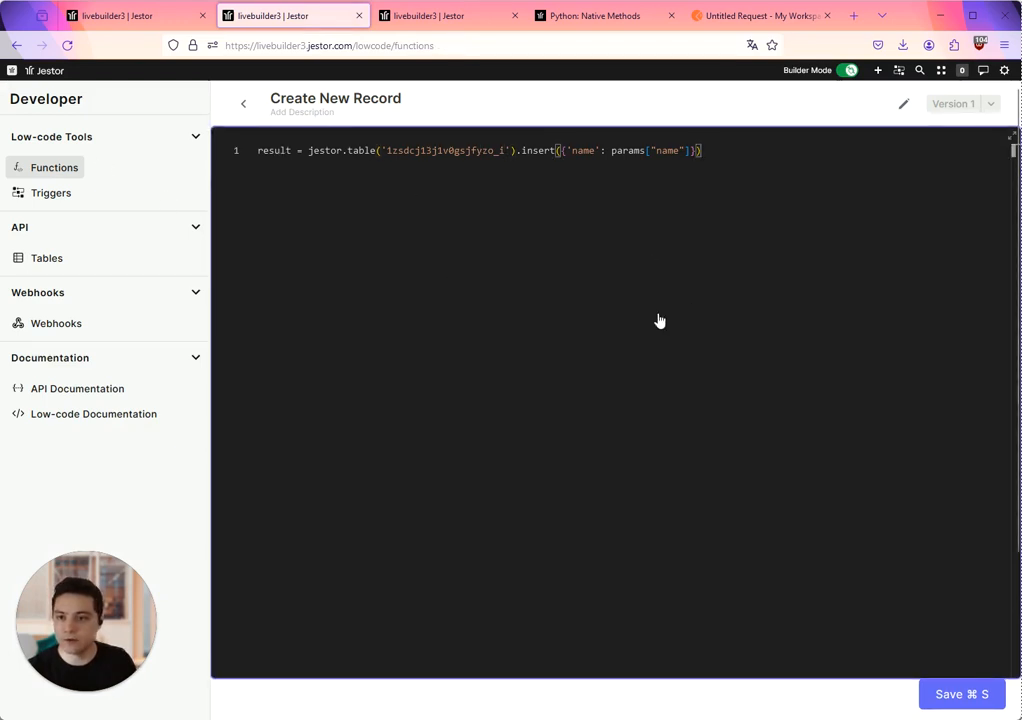
click(244, 104)
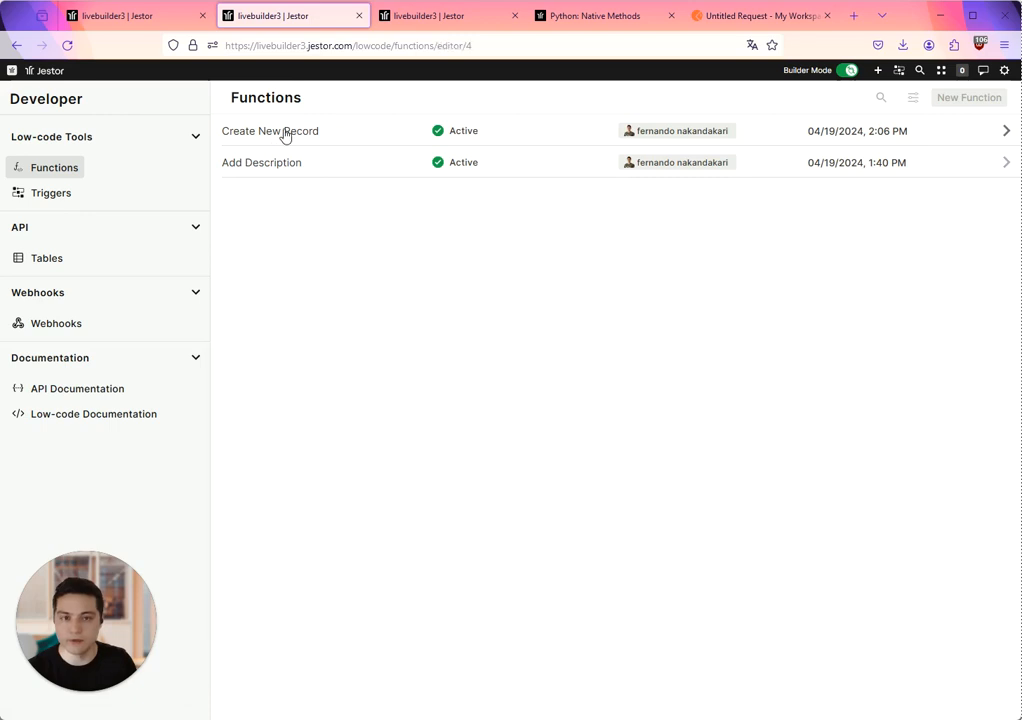
click(270, 132)
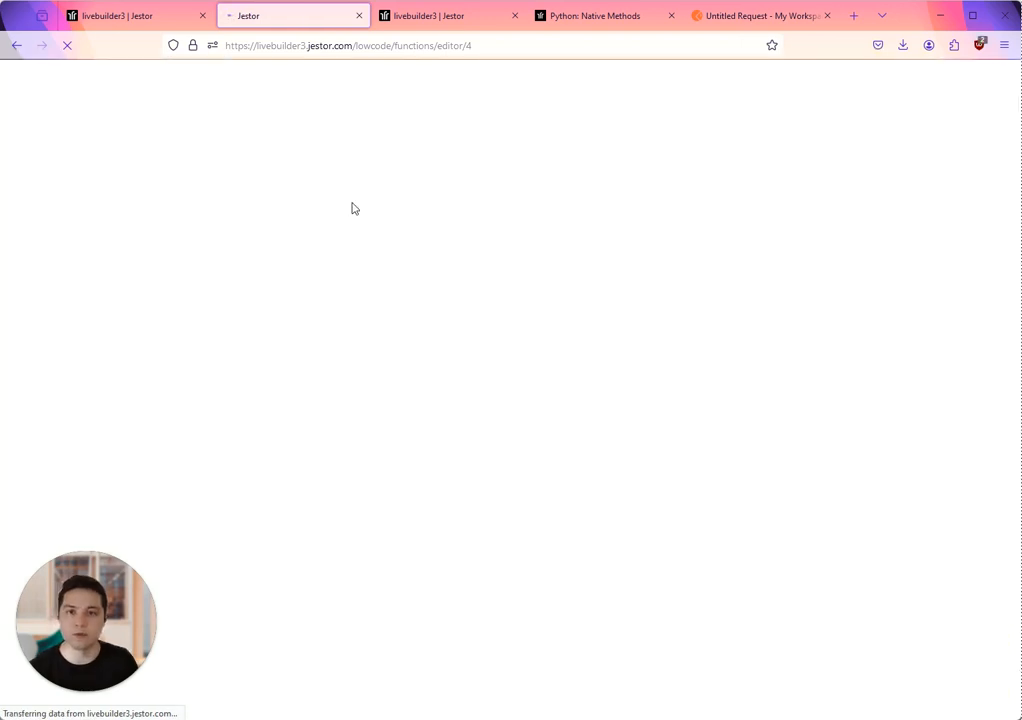
Consult the Python native methods documentation, then return to the function's code
click(596, 16)
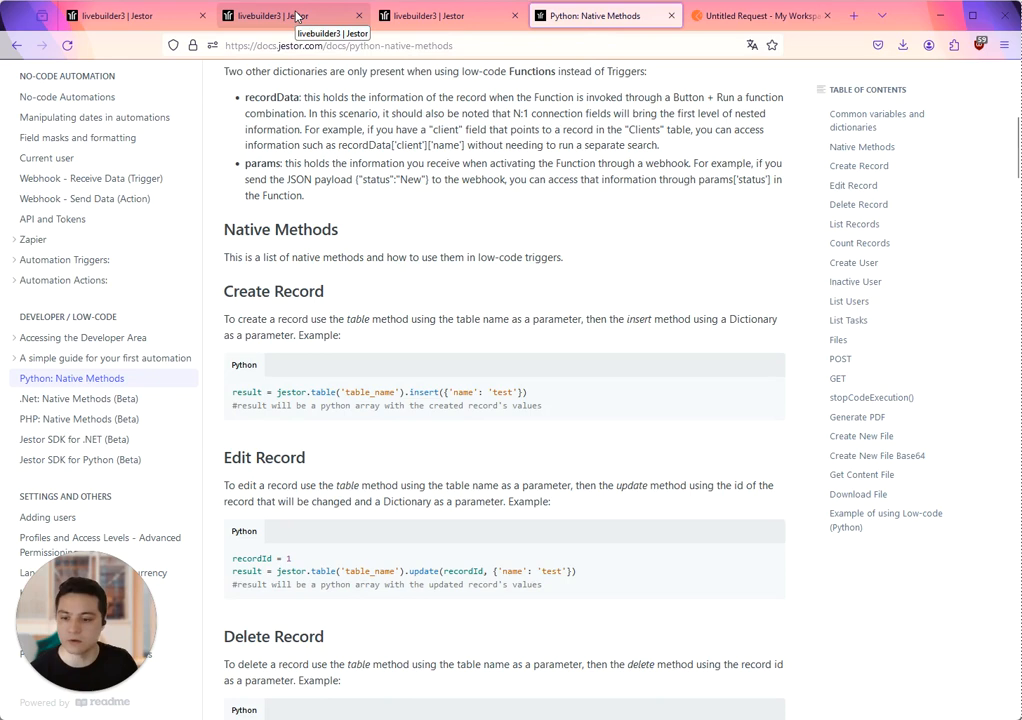
click(290, 16)
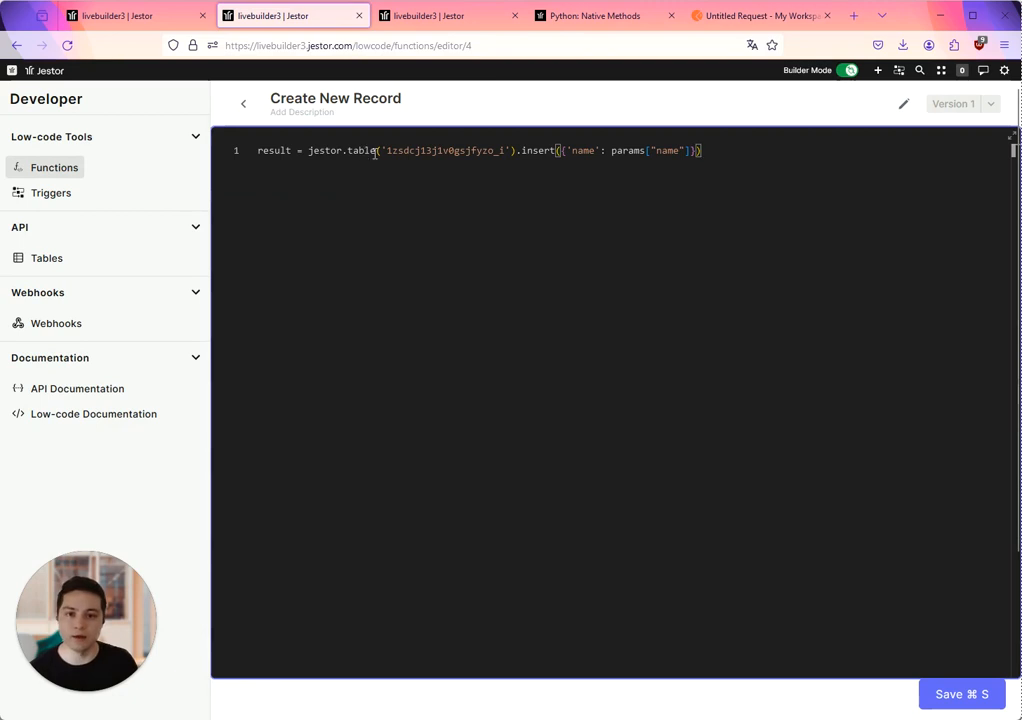
double_click(444, 150)
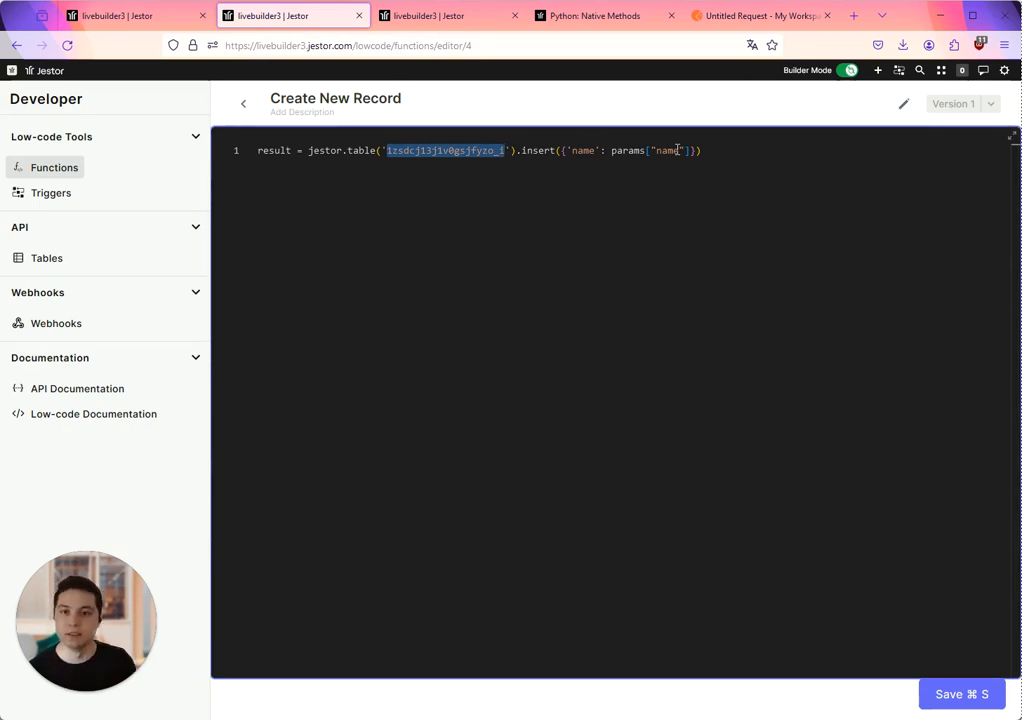
mouse_move(712, 164)
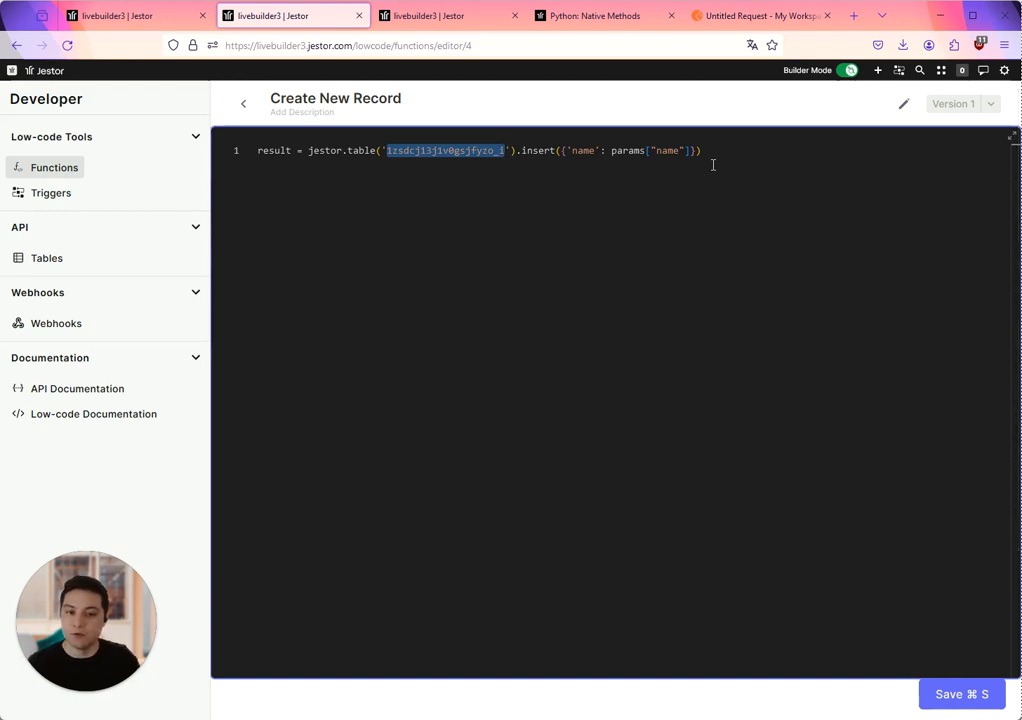
click(762, 16)
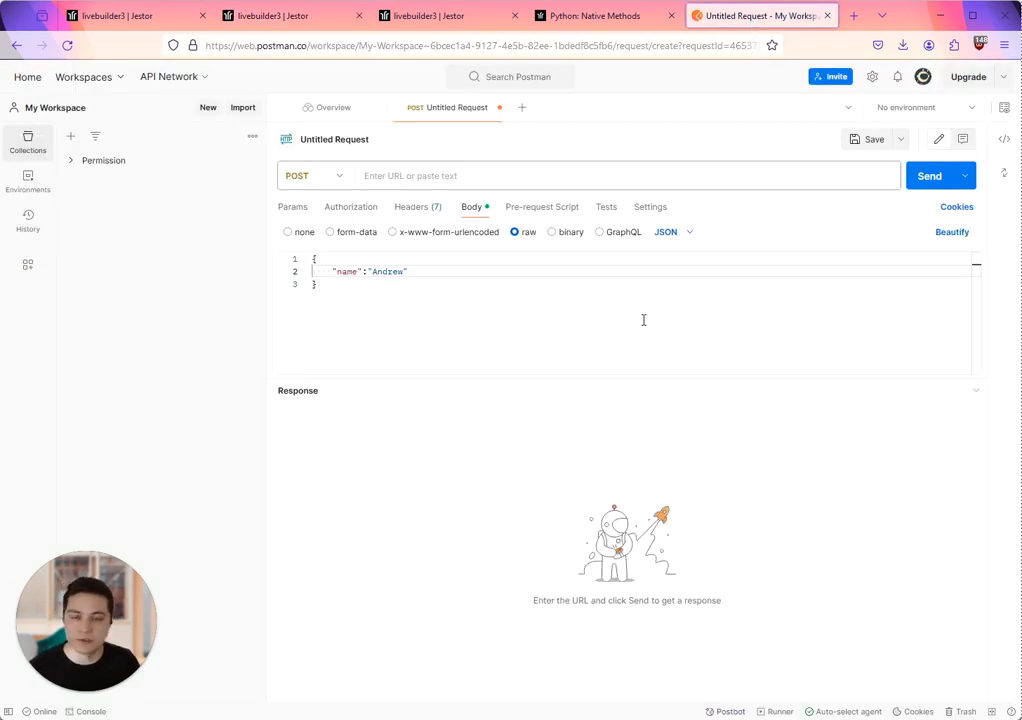
click(292, 16)
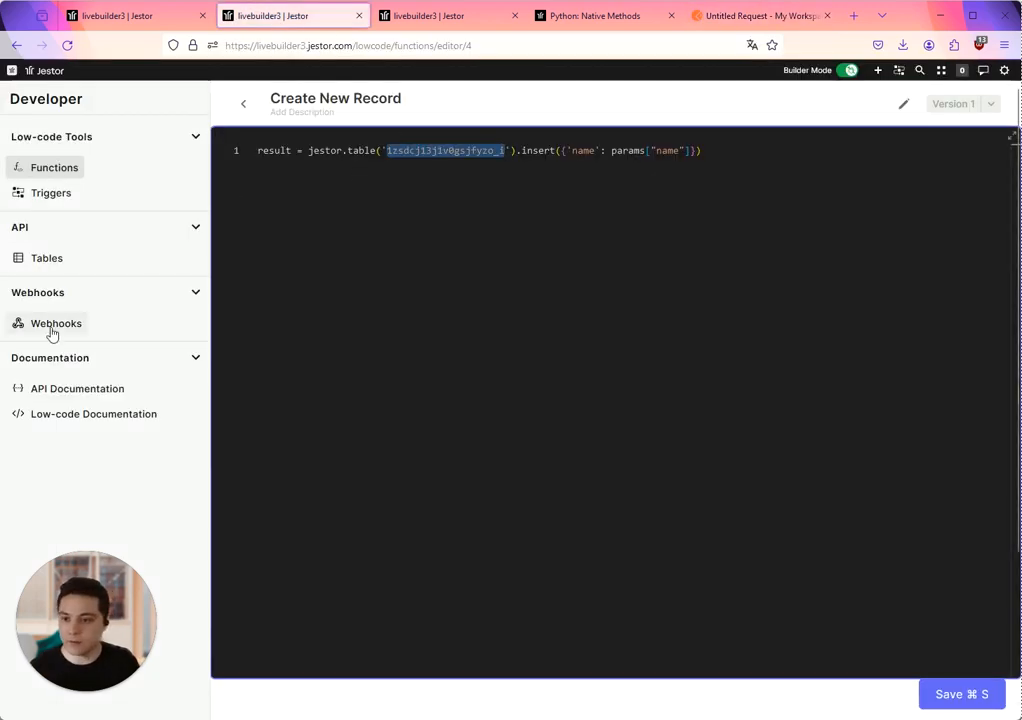
Create and save a webhook named 'Create New Record in Low Code' linked to the Create New Record function, selecting its link
click(56, 324)
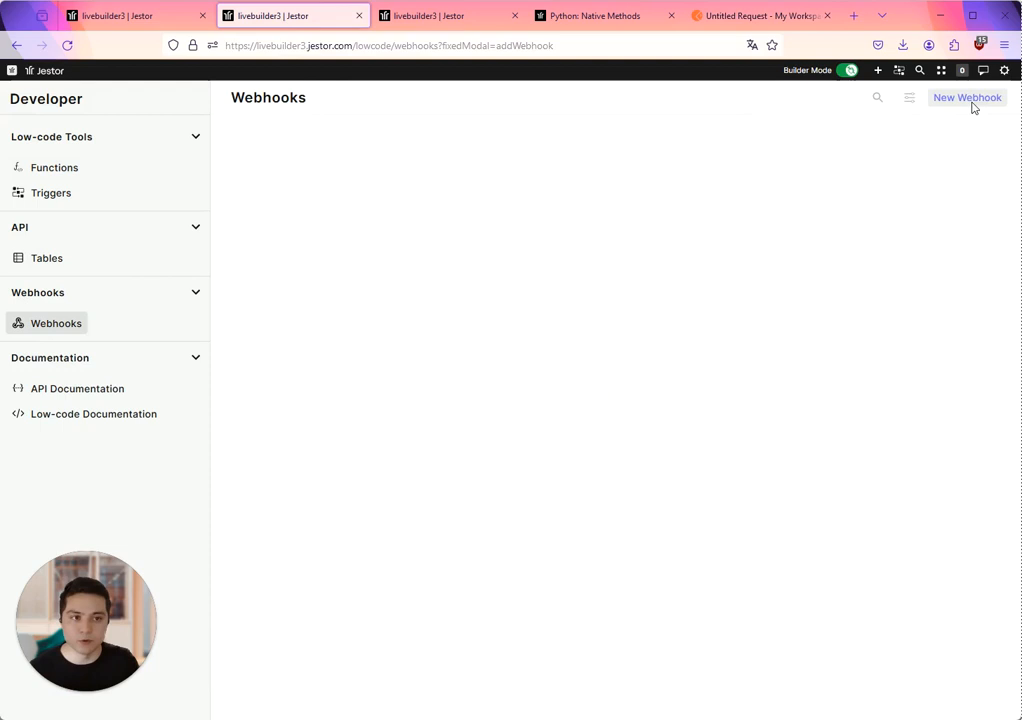
click(968, 96)
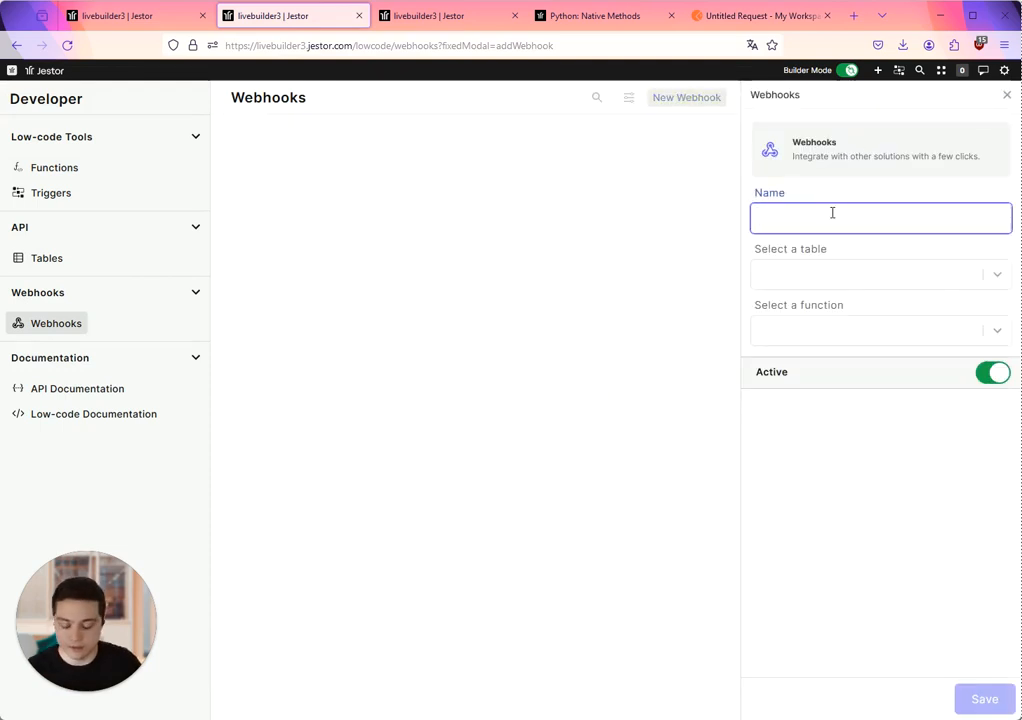
text(Create New Record in Low Code)
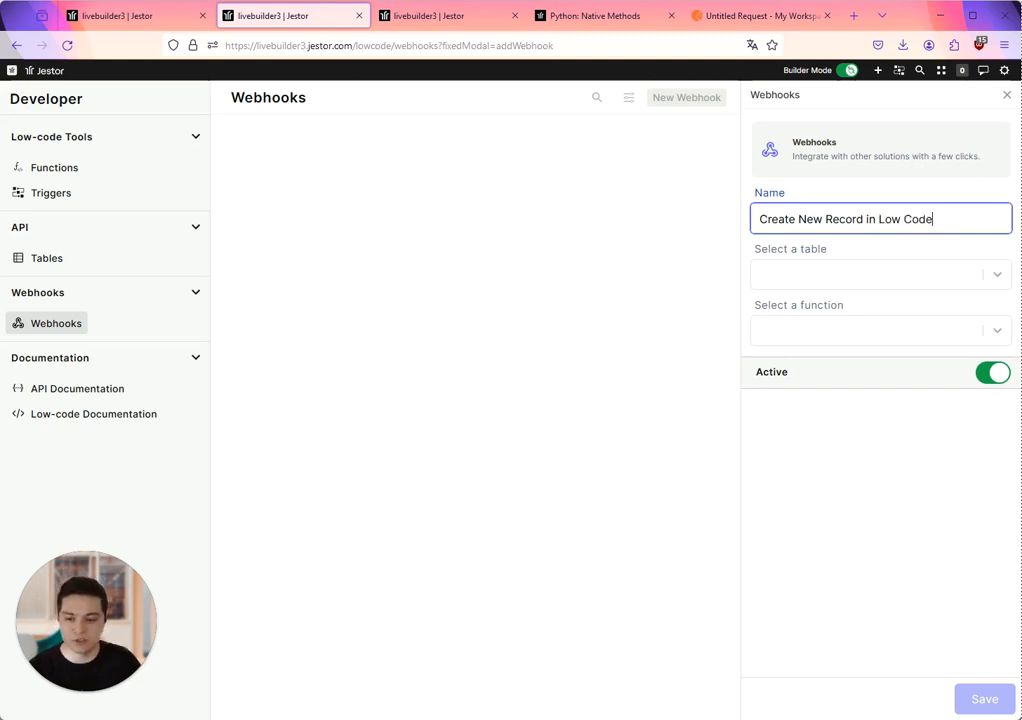
click(878, 330)
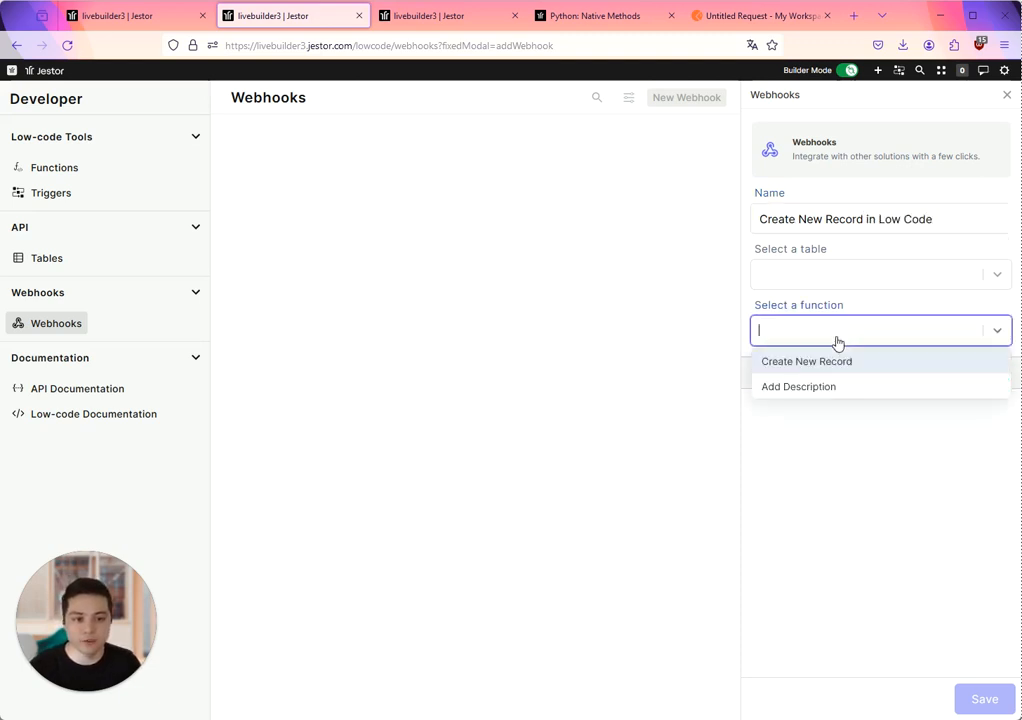
click(806, 360)
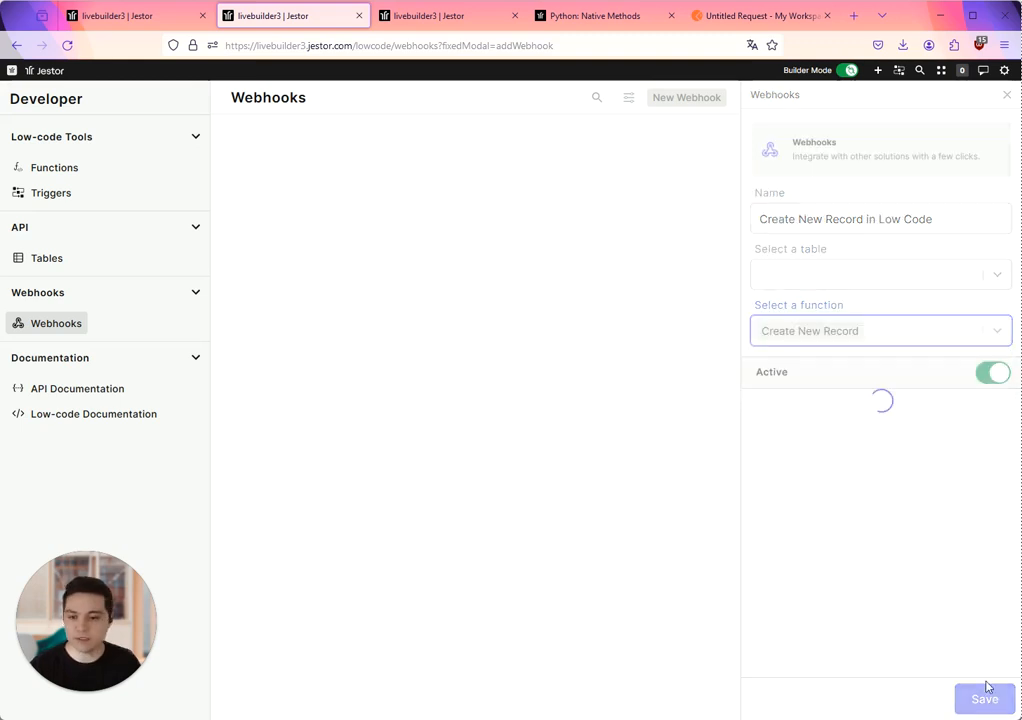
click(984, 698)
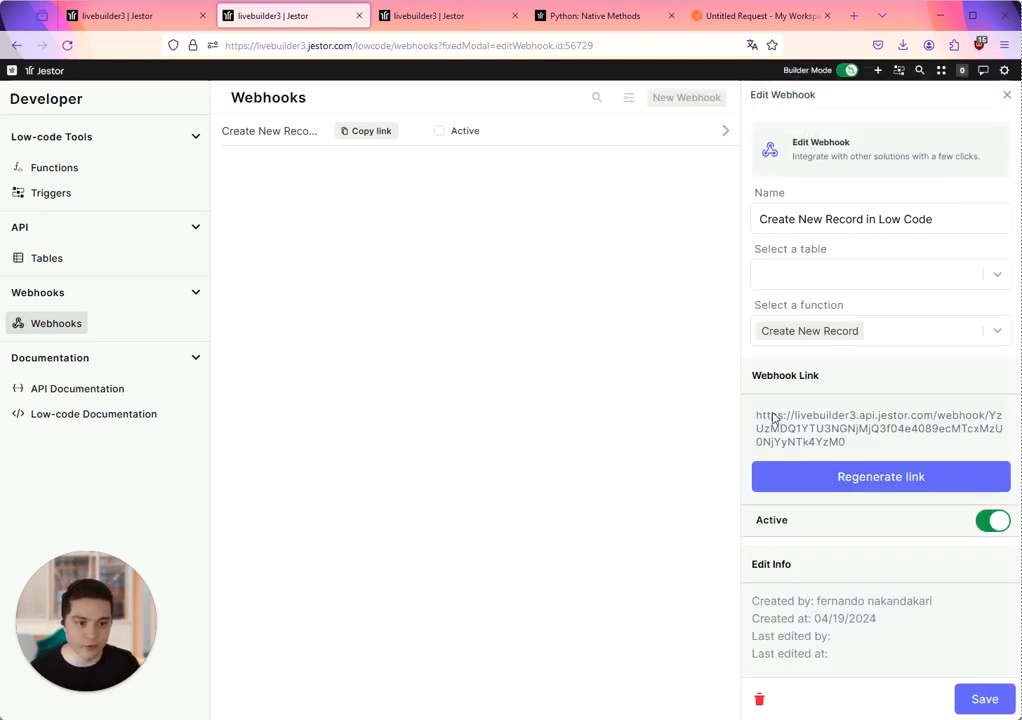
triple_click(880, 428)
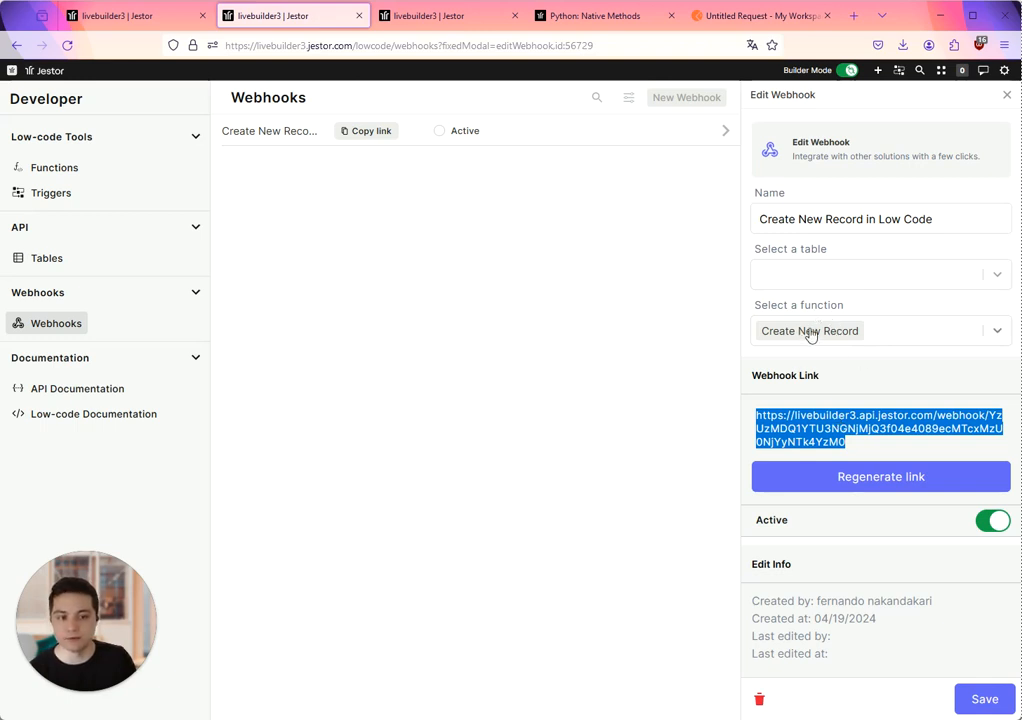
Revisit the Create New Record function code, then switch to the Postman POST request
click(54, 168)
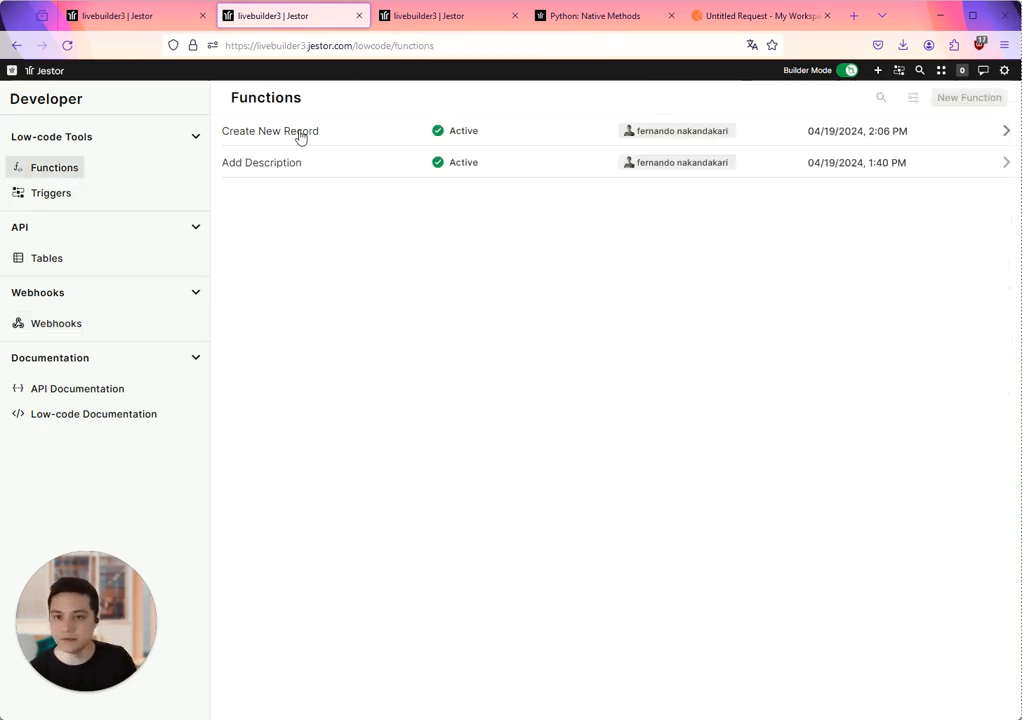
click(270, 132)
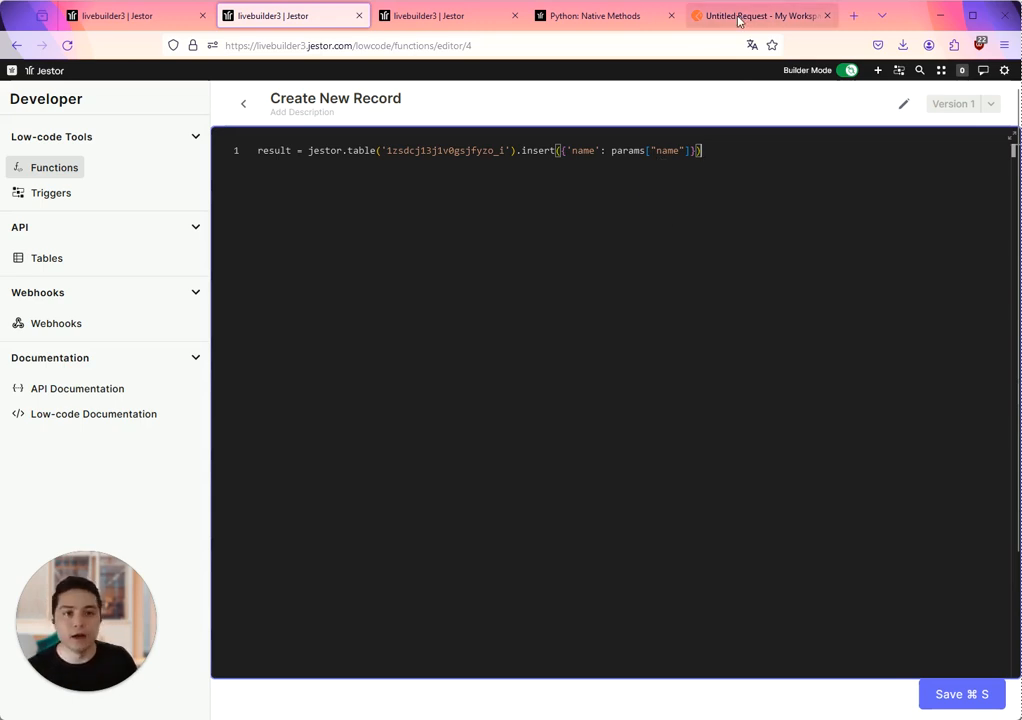
click(760, 16)
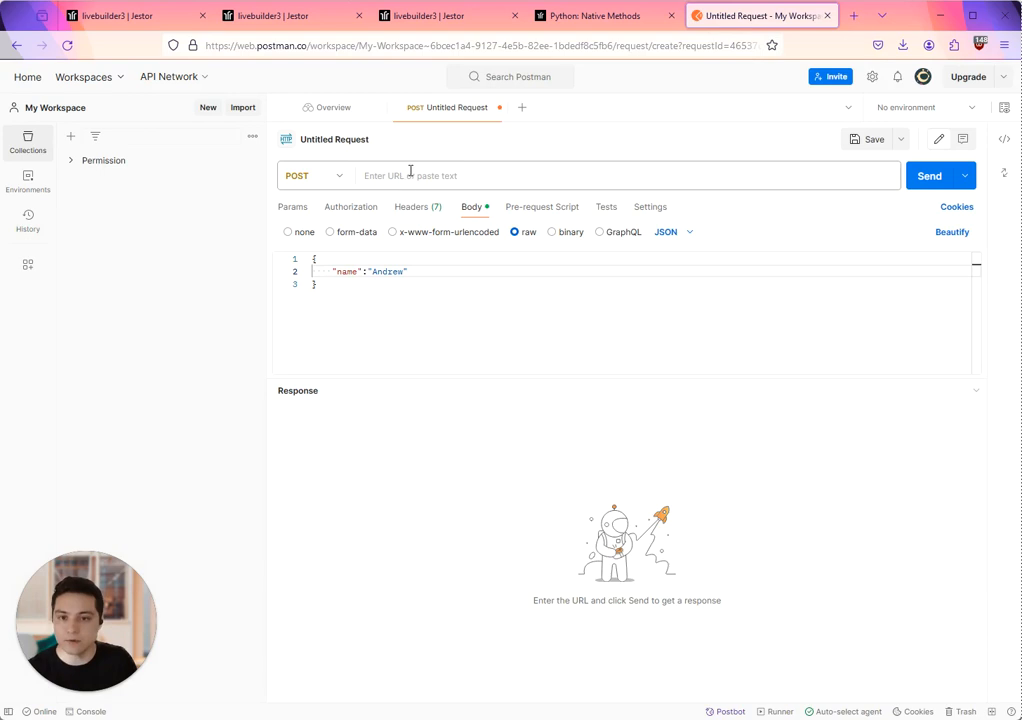
Send the POST to the Jestor webhook URL with the JSON name body, getting status 200 shown as JSON
text(https://livebuilder3.api.jestor.com/webhook/YzUzMDQ1YTU3NGNjMjQ3f04e4089ecMTcxMzU0NjYyNTk4YzM0)
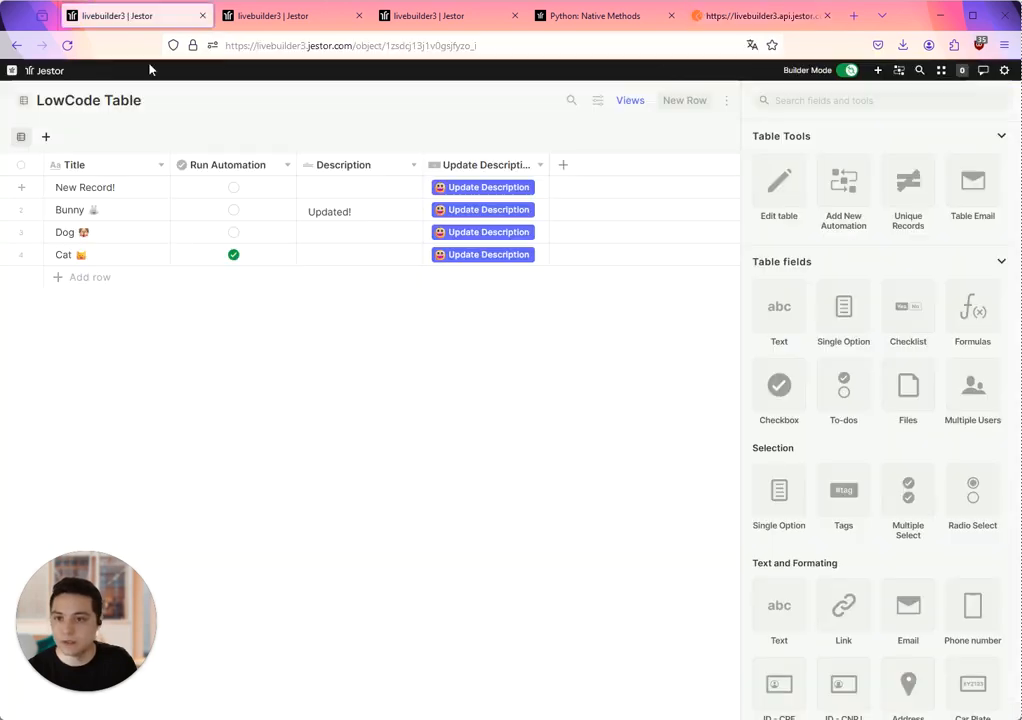
click(760, 16)
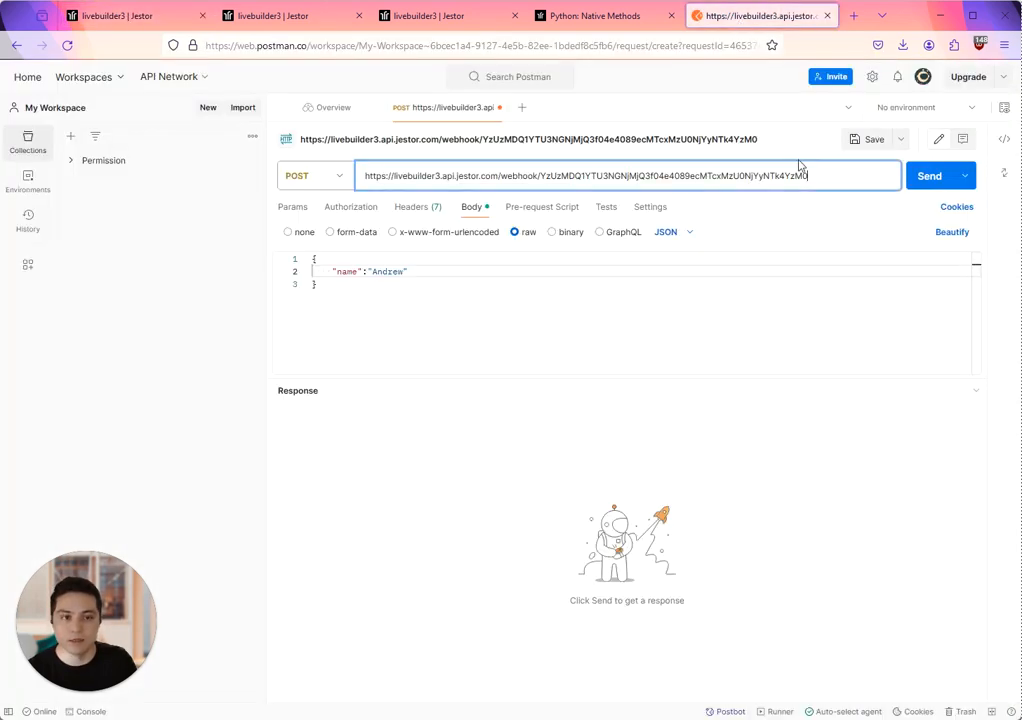
click(928, 176)
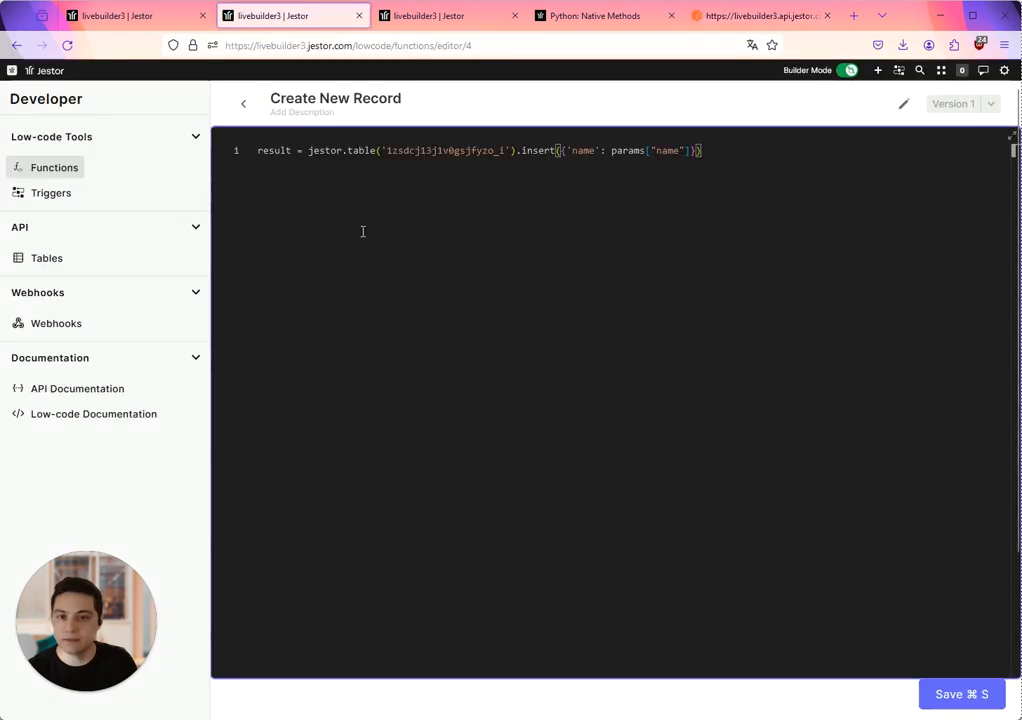
click(760, 16)
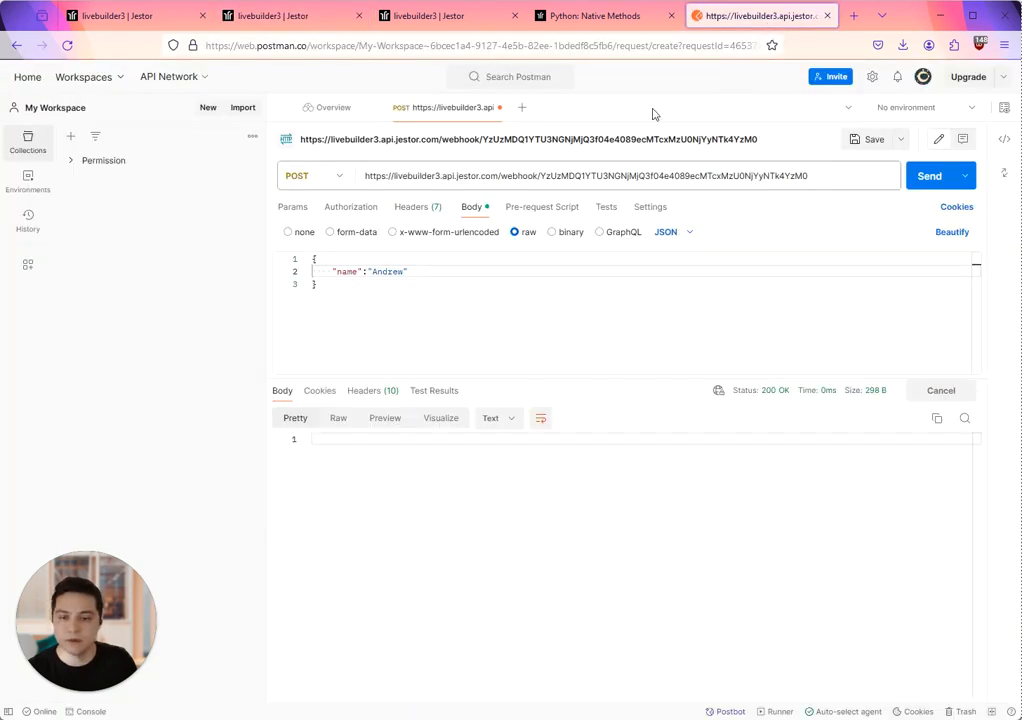
click(928, 176)
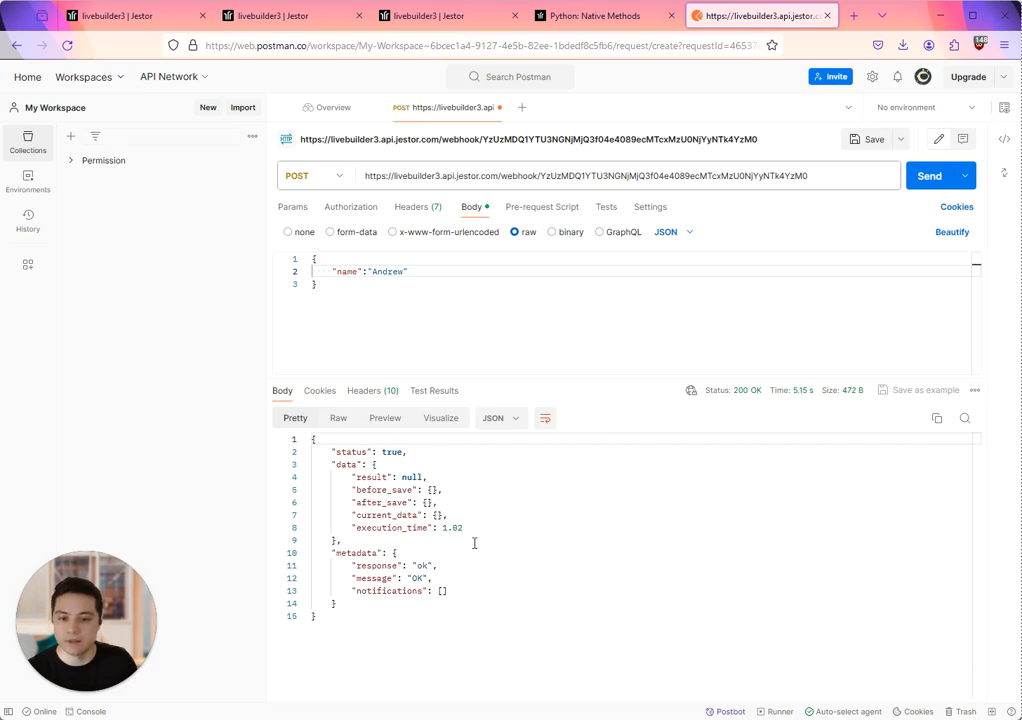